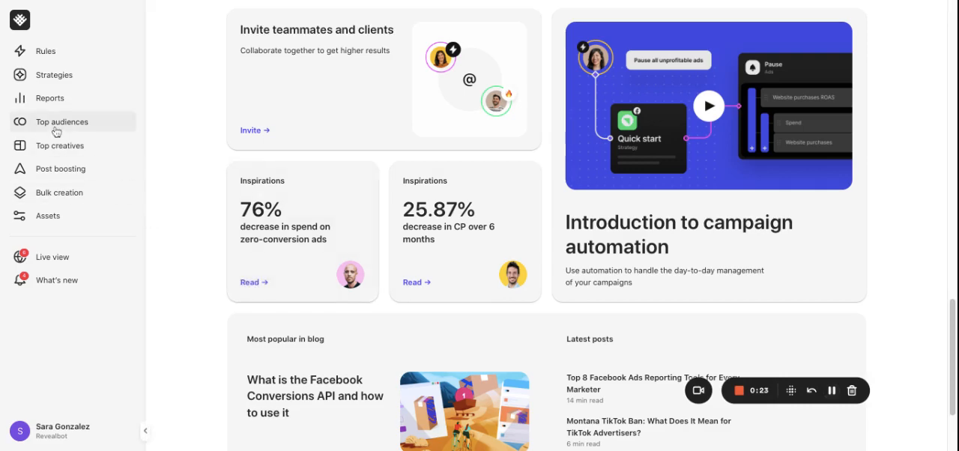
Create a new Top Audiences report and name it 'Test report all'.
left_click(63, 122)
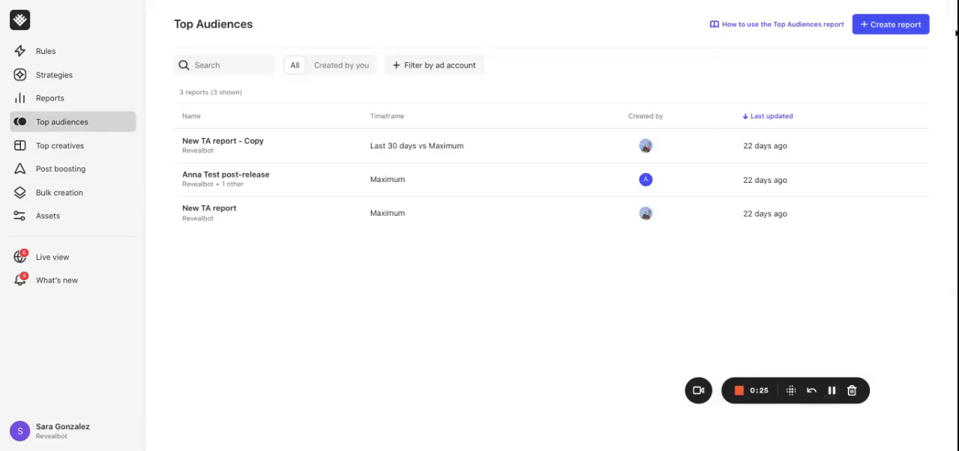
left_click(891, 24)
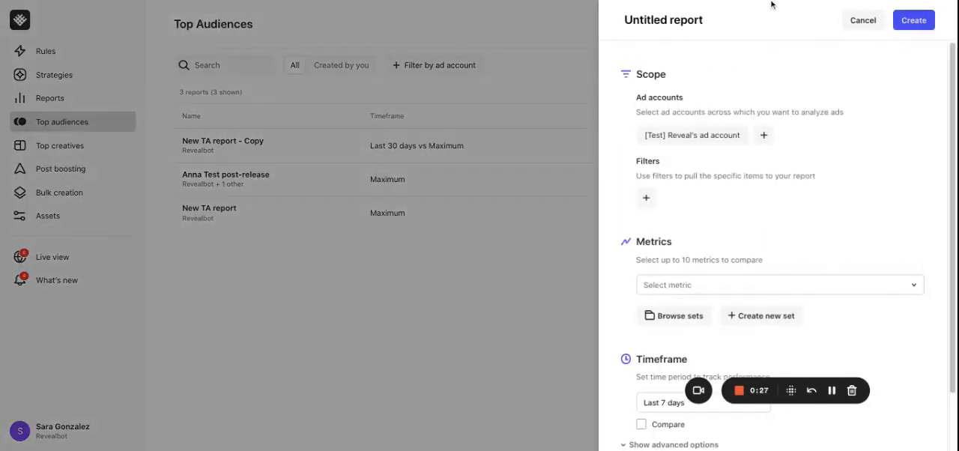
left_click(662, 19)
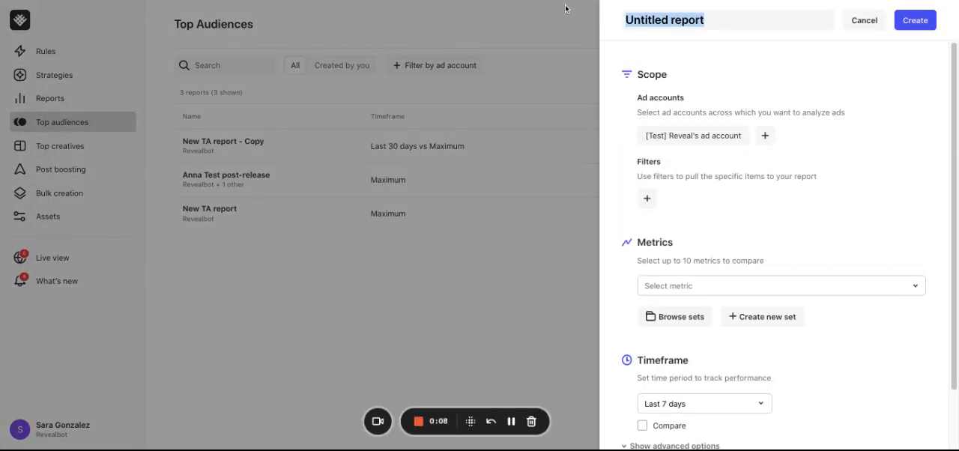
type("Test report all")
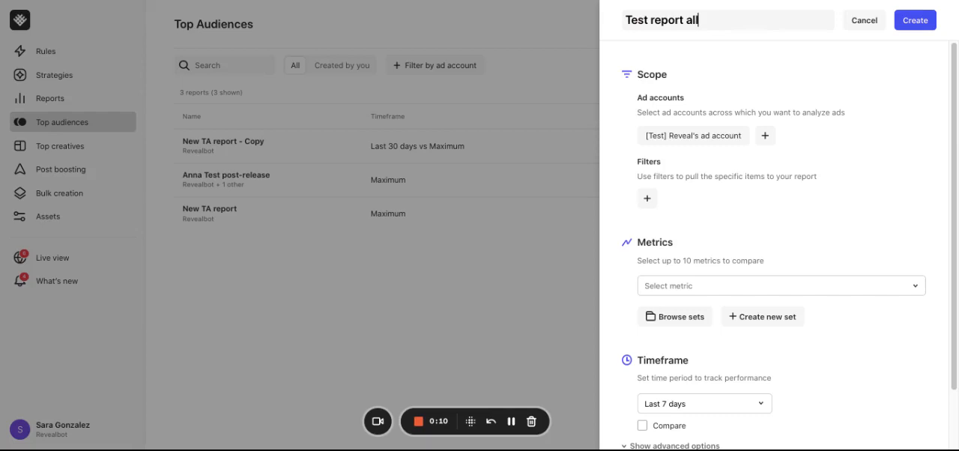
mouse_move(674, 96)
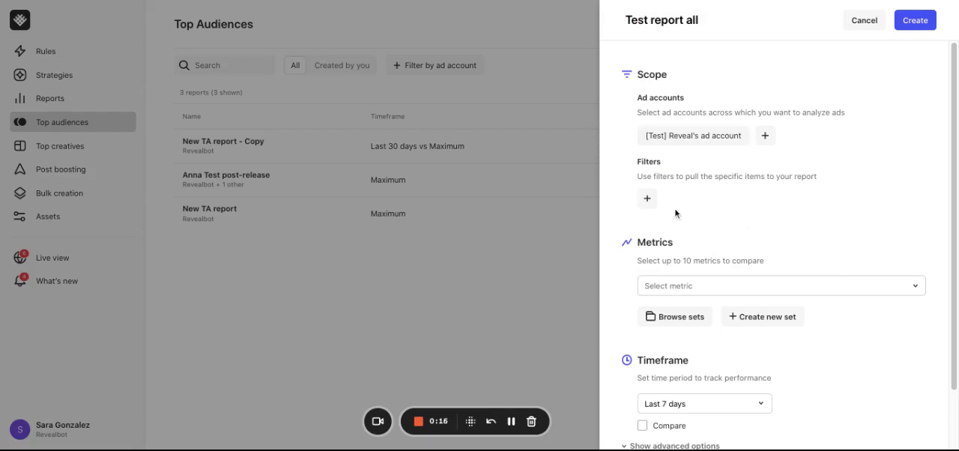
Add a filter: Ad set name contains 'carousel'.
left_click(647, 198)
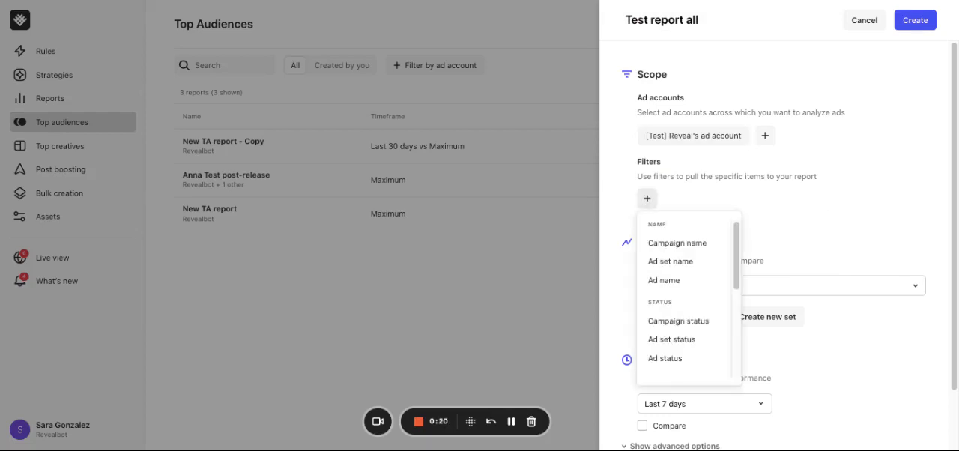
left_click(670, 260)
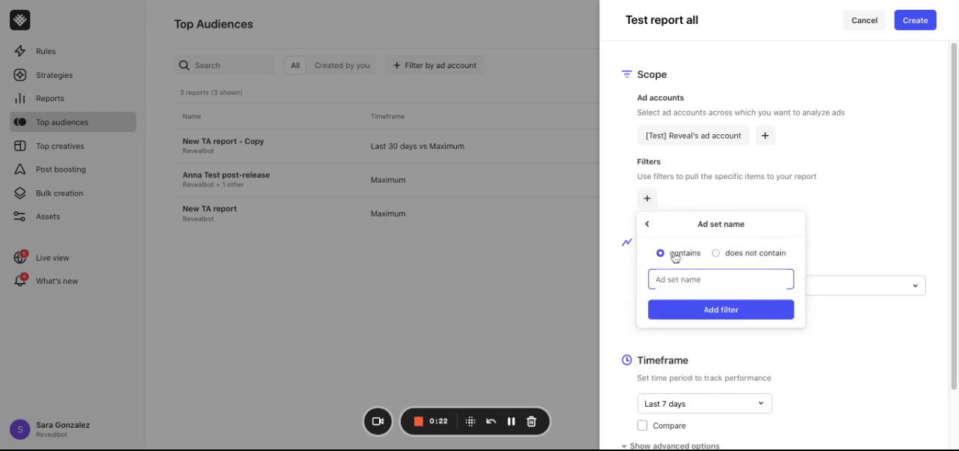
type("carousel")
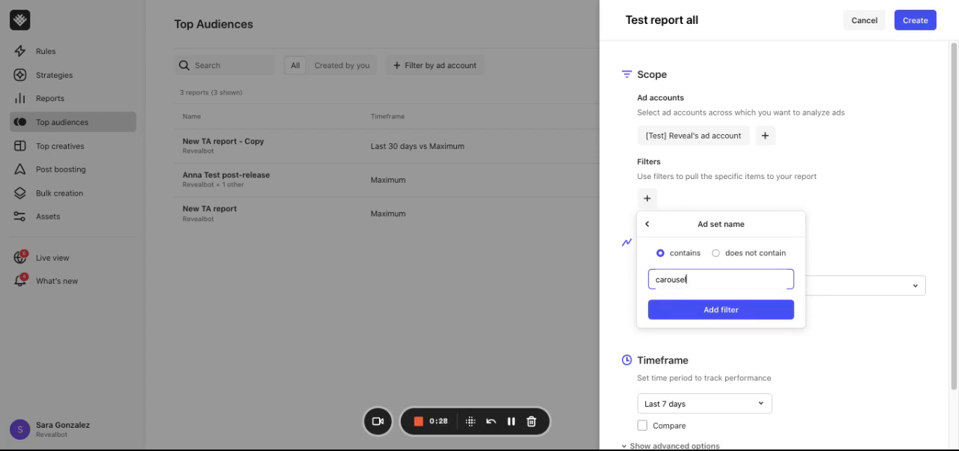
left_click(719, 309)
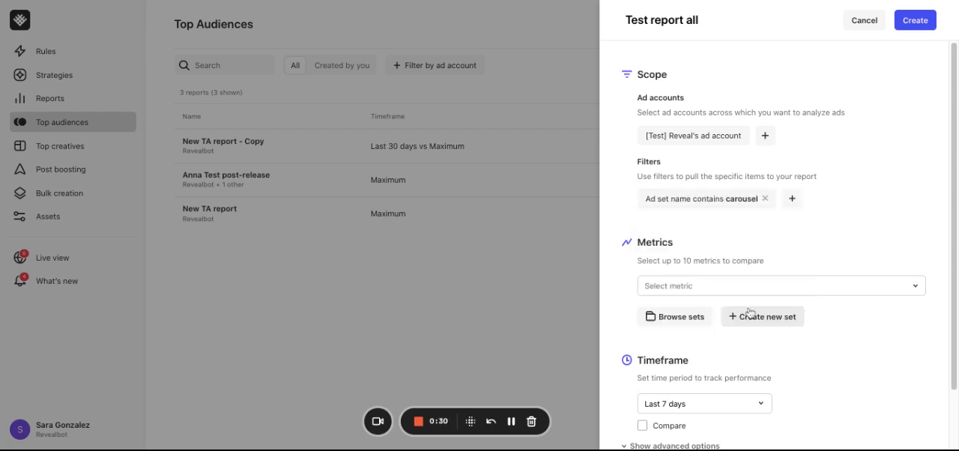
Set the timeframe to Last 30 days compared against the previous period.
left_click(703, 336)
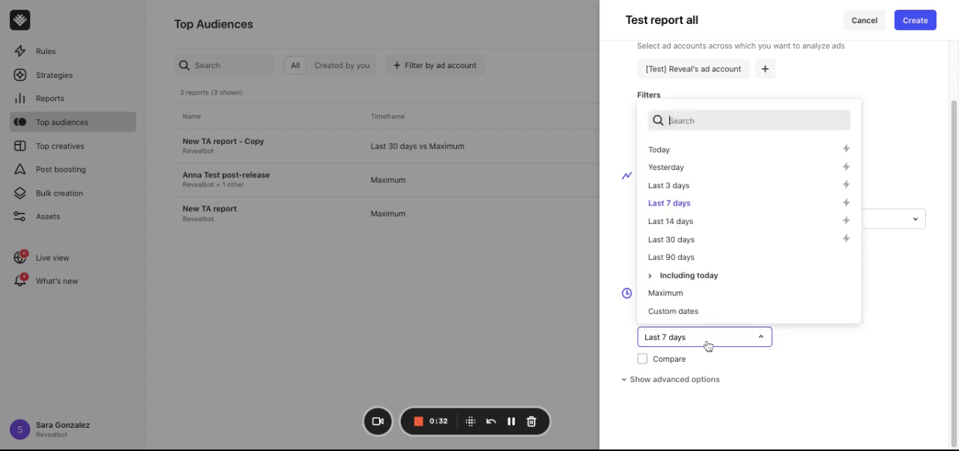
left_click(642, 360)
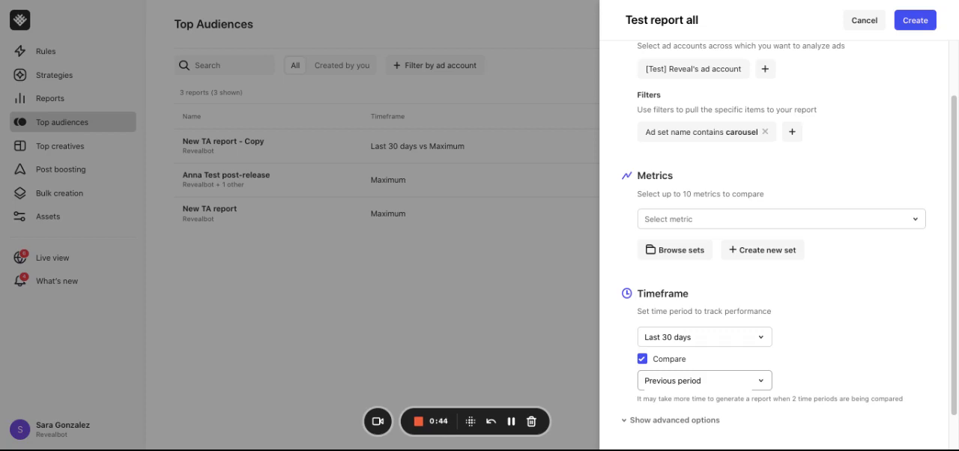
Add Website purchases from the most common metrics group to the report.
left_click(780, 219)
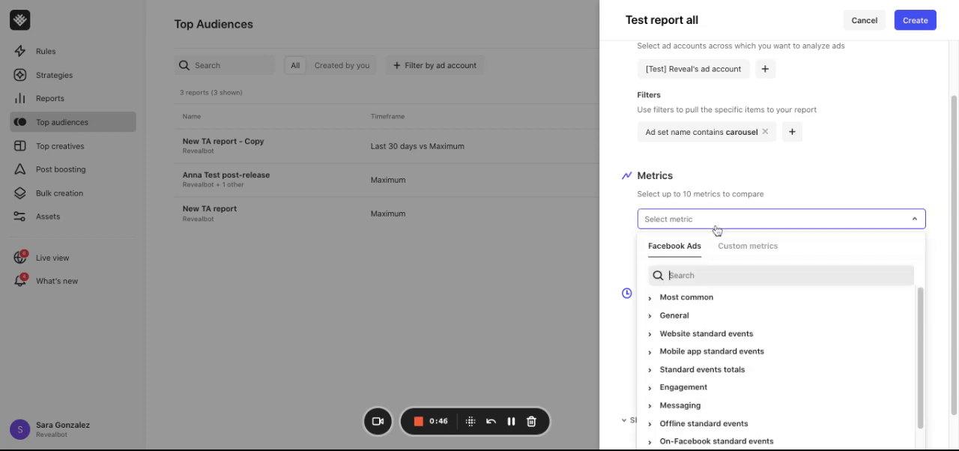
left_click(686, 297)
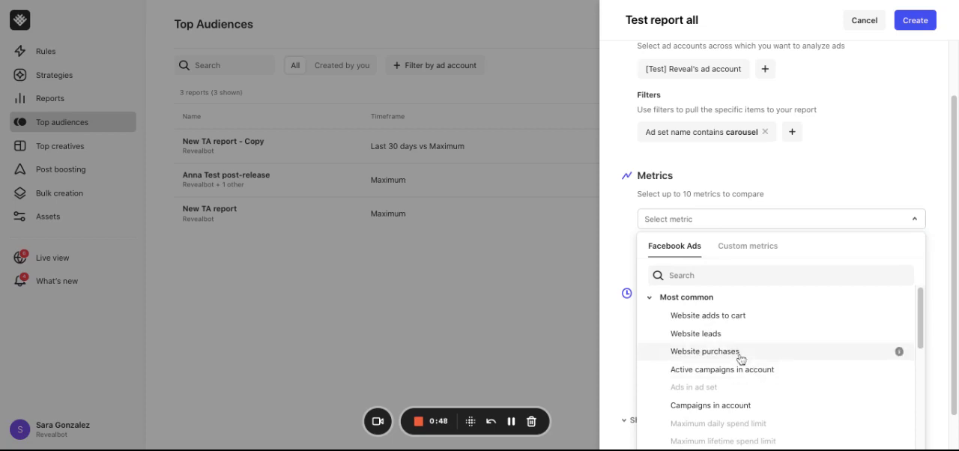
left_click(705, 353)
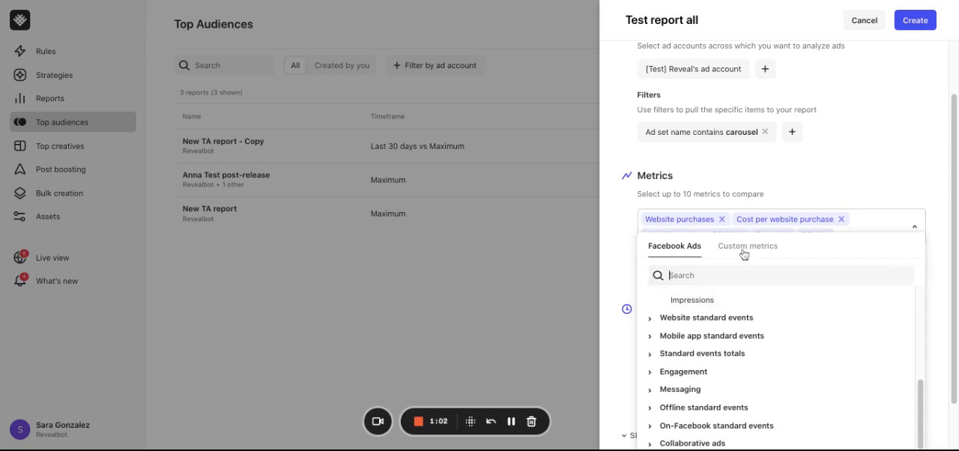
Browse the custom metrics list, start a new custom metric, then cancel it.
left_click(746, 246)
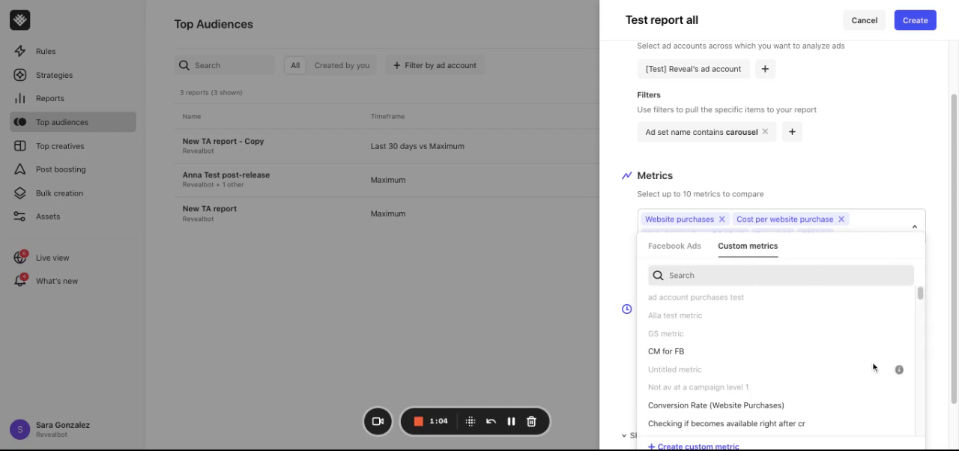
scroll("down", 3)
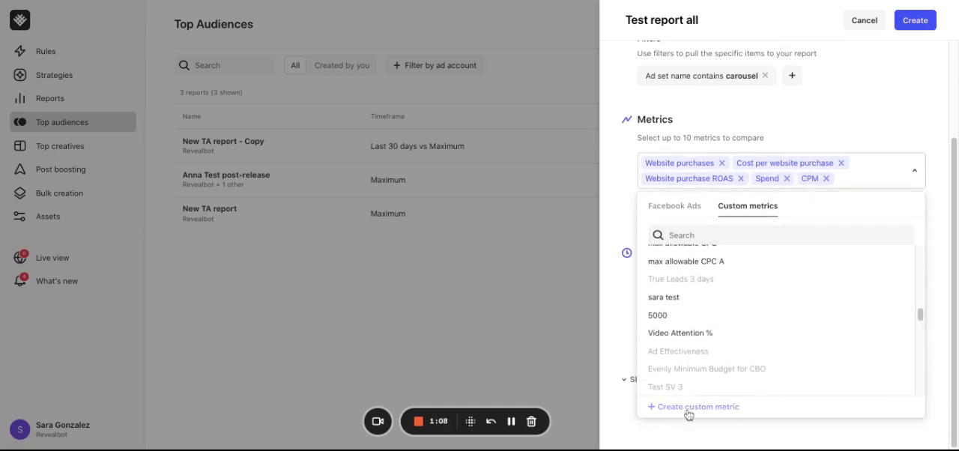
left_click(698, 406)
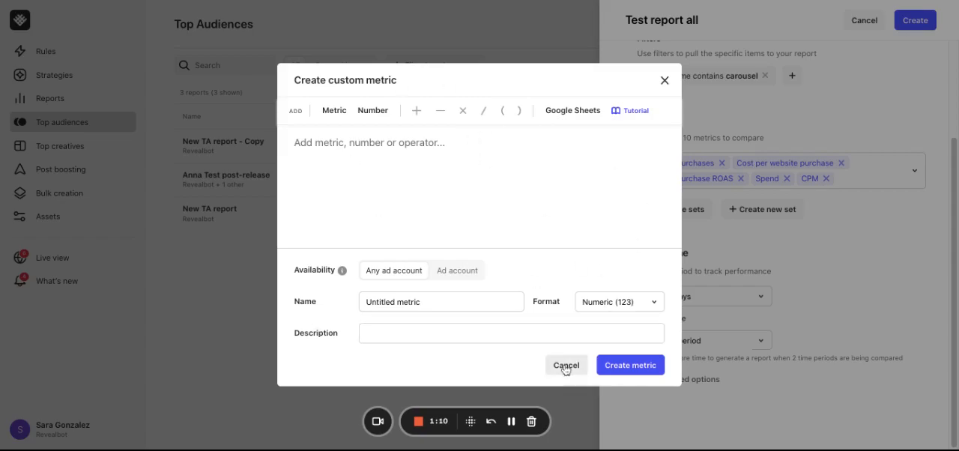
left_click(566, 366)
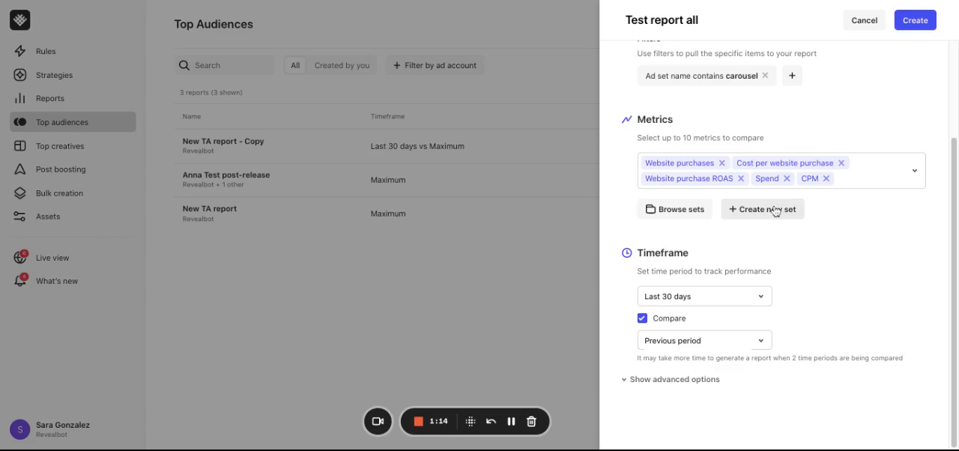
left_click(761, 210)
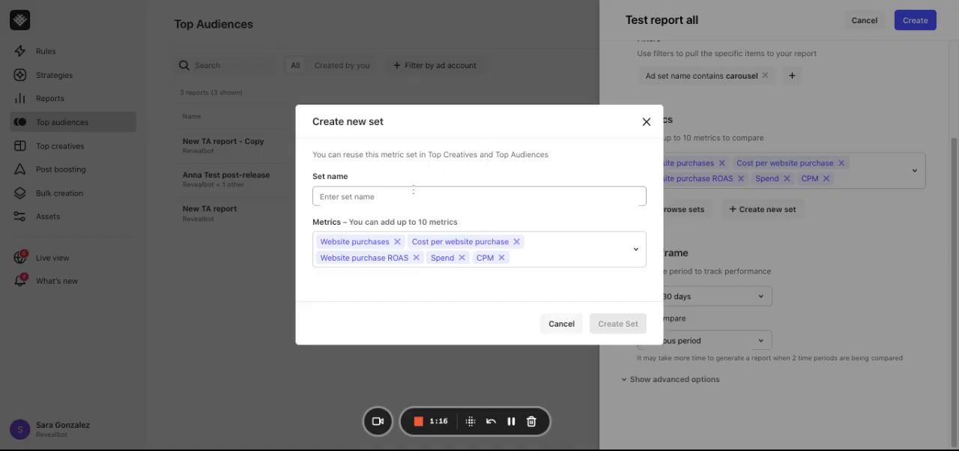
left_click(480, 197)
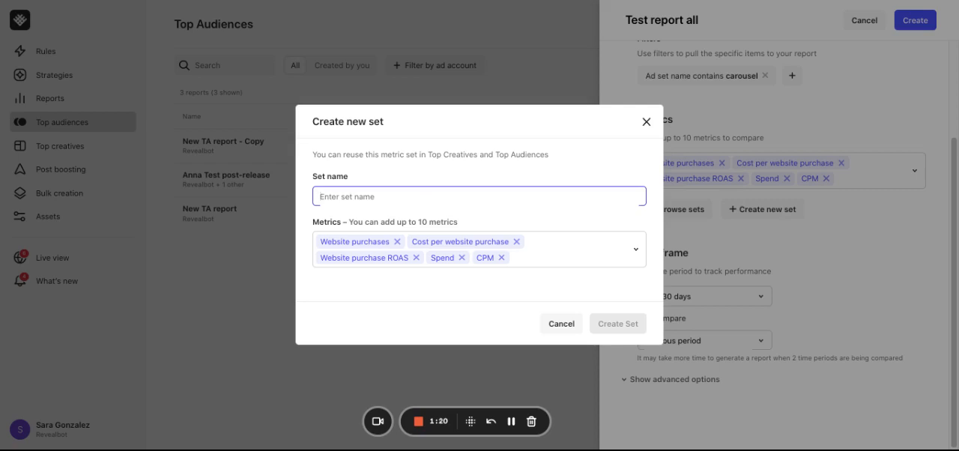
mouse_move(561, 323)
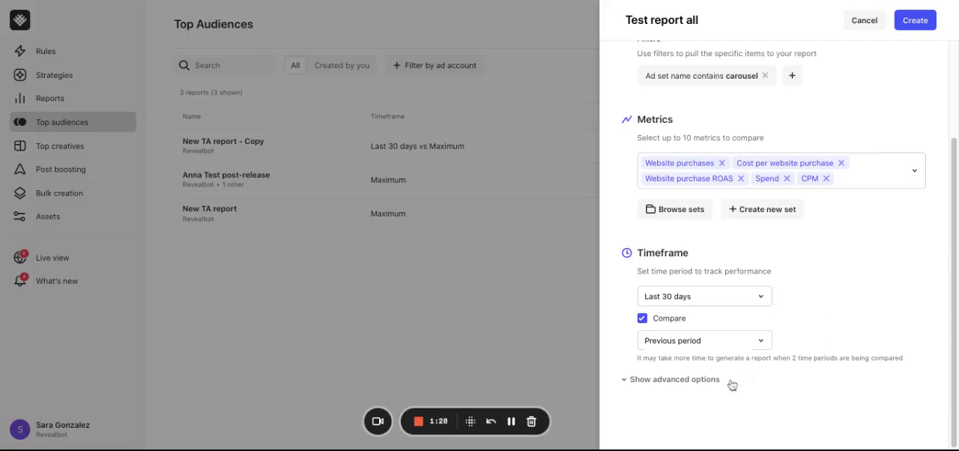
Show the advanced options with attribution window and ignored audience parameters.
left_click(675, 379)
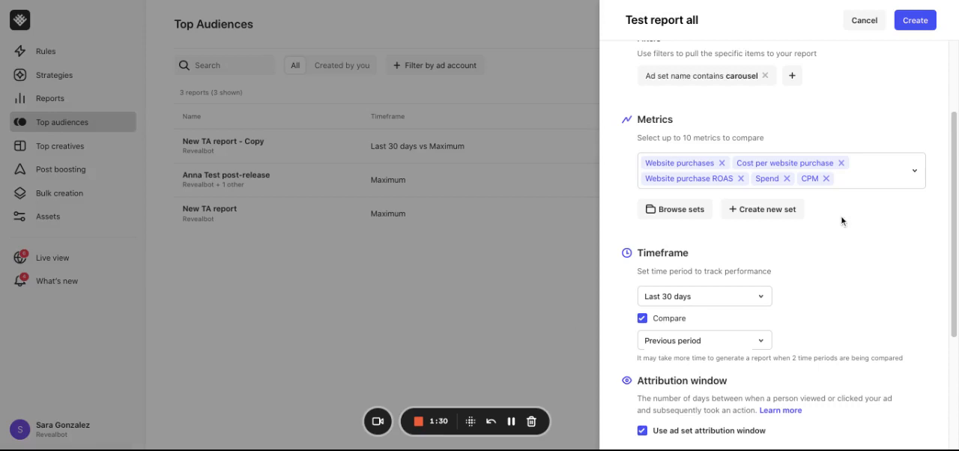
scroll("down", 3)
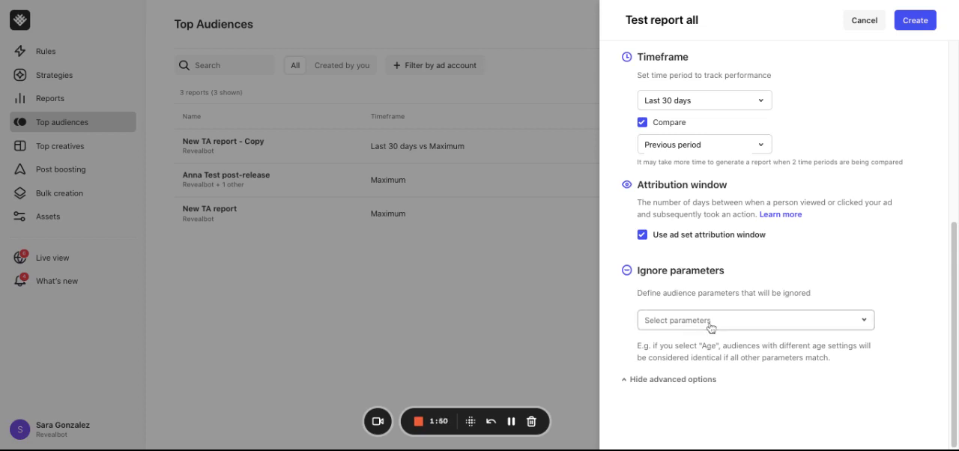
left_click(752, 320)
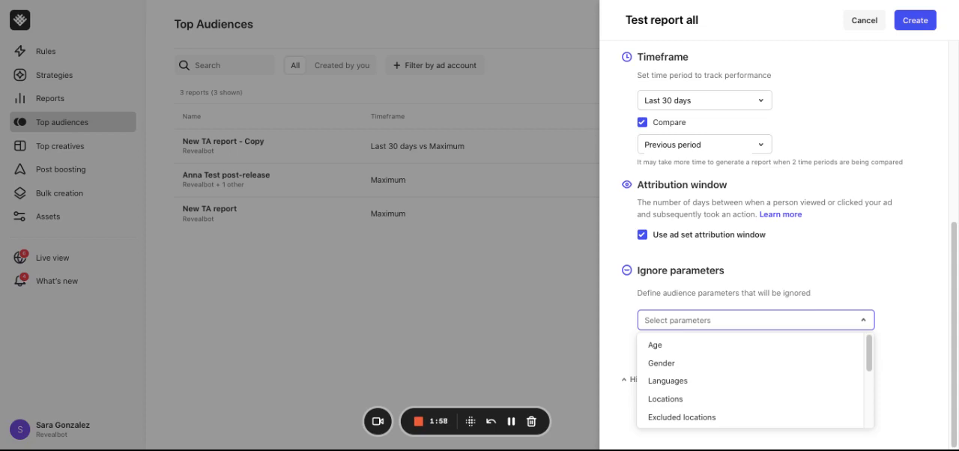
mouse_move(659, 345)
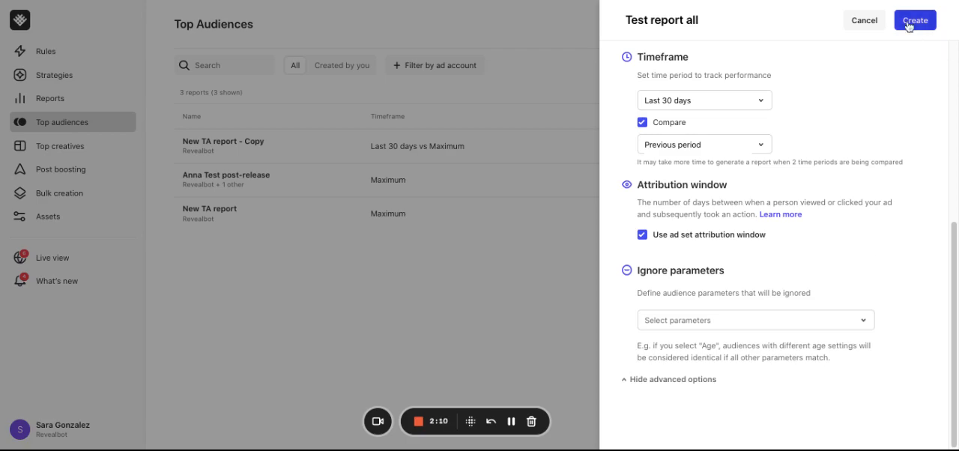
mouse_move(914, 21)
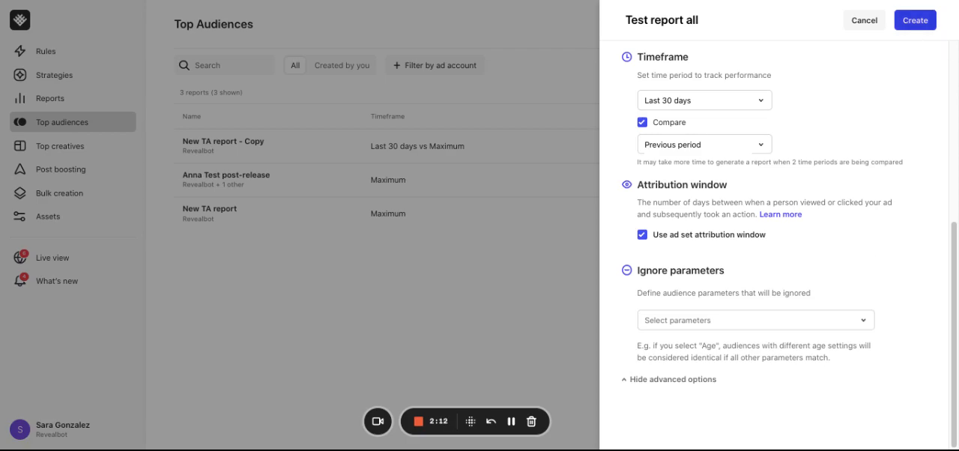
left_click(914, 19)
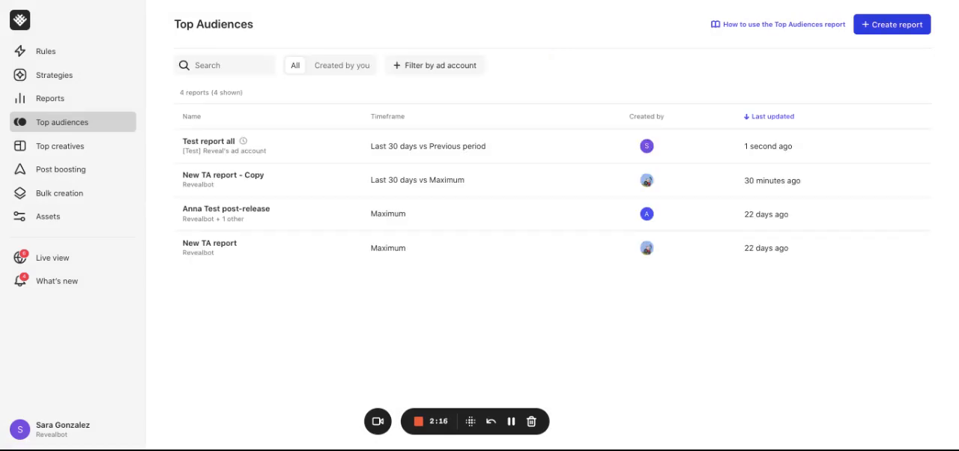
mouse_move(714, 39)
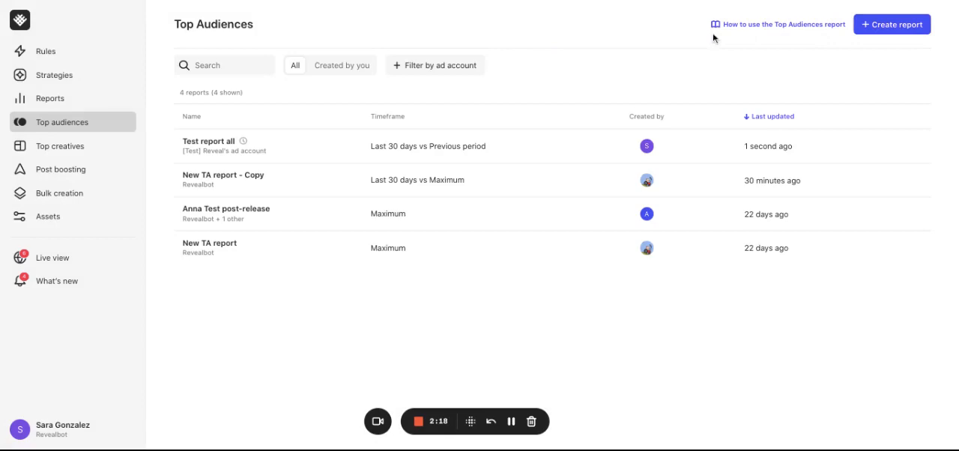
mouse_move(242, 141)
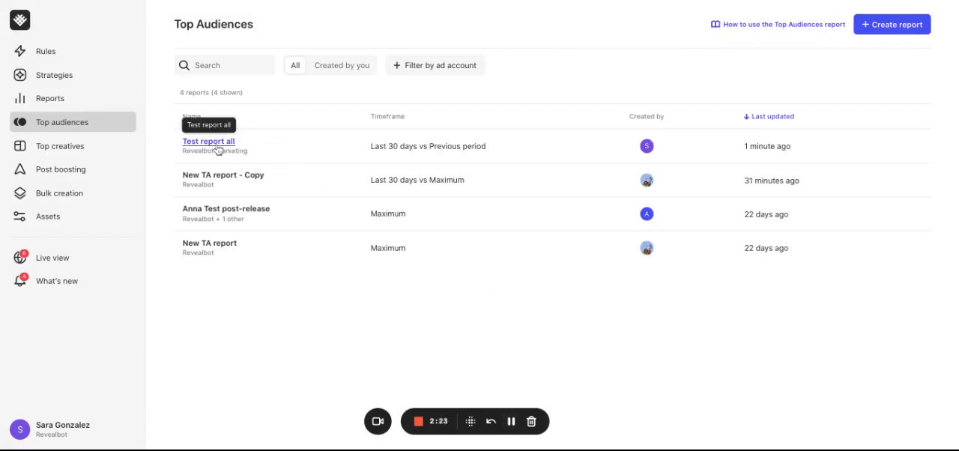
Open 'Test report all' and inspect the All 21+ Visit — 180d audience's details and carousel ad sets.
left_click(208, 141)
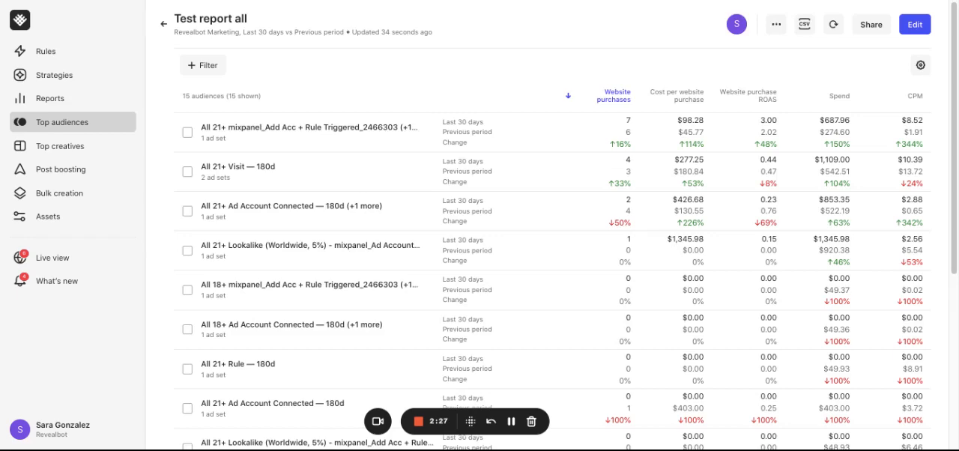
scroll("down", 3)
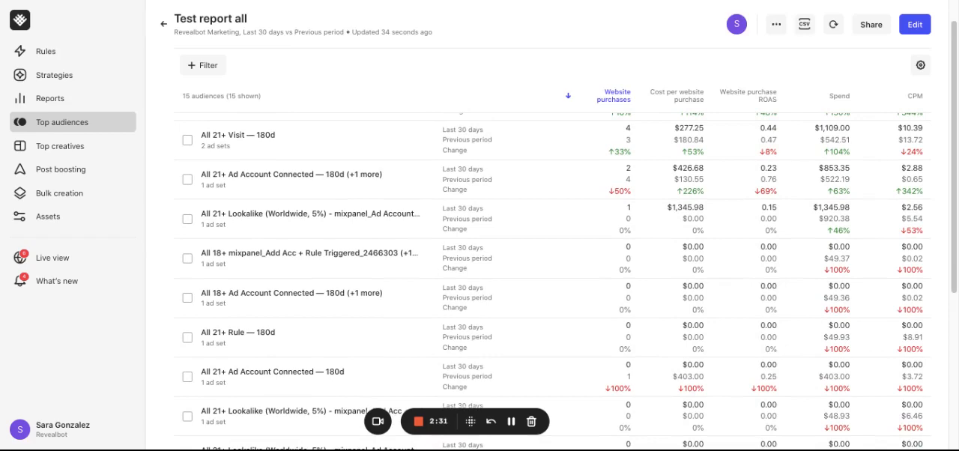
mouse_move(441, 186)
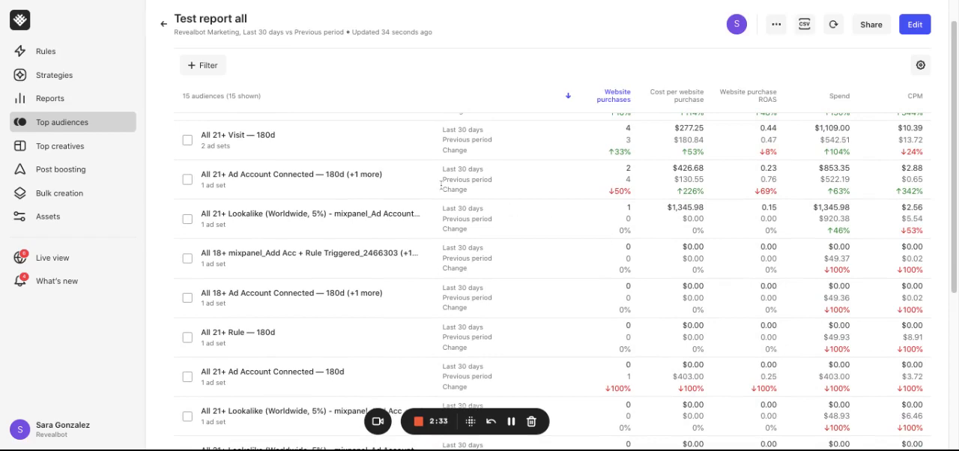
left_click(239, 135)
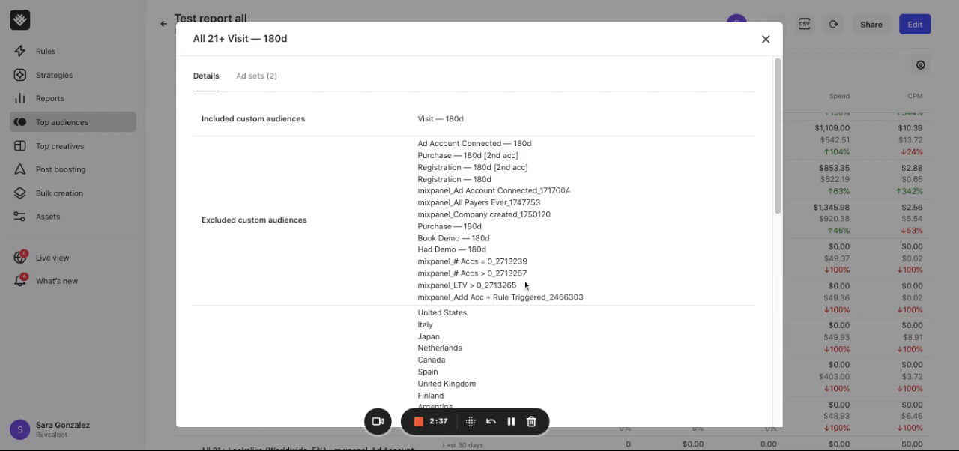
mouse_move(258, 81)
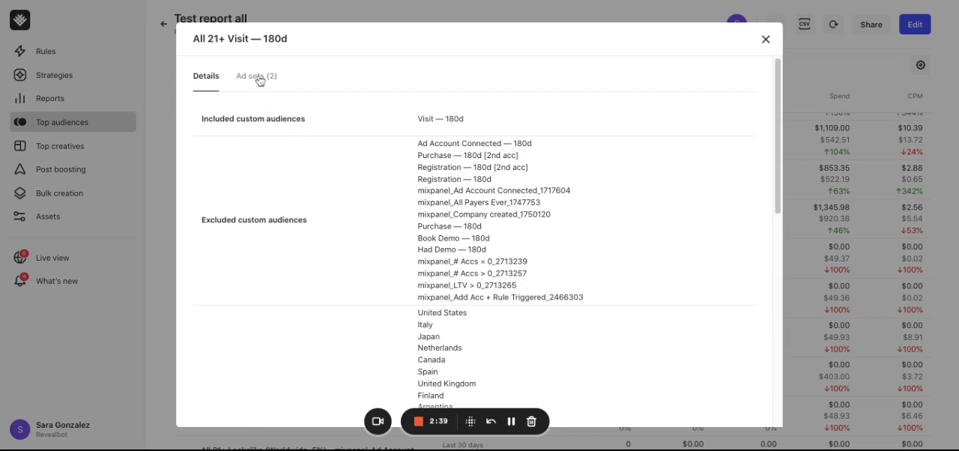
left_click(255, 75)
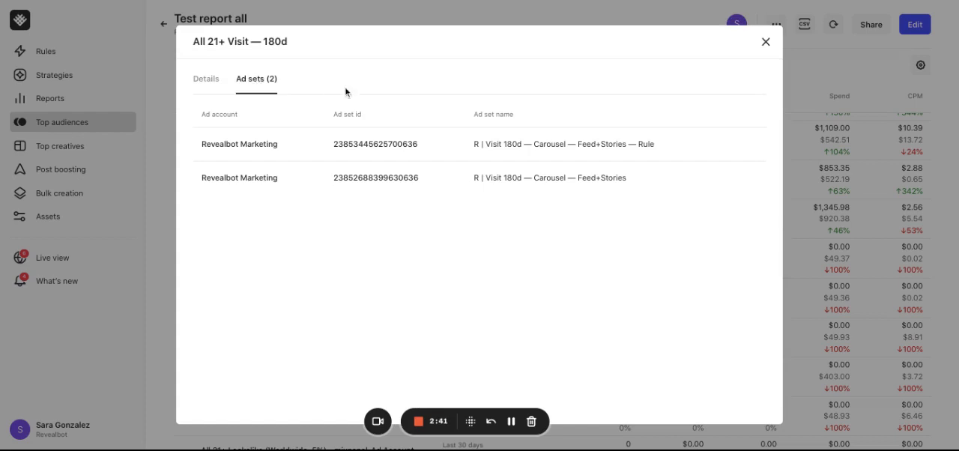
mouse_move(378, 163)
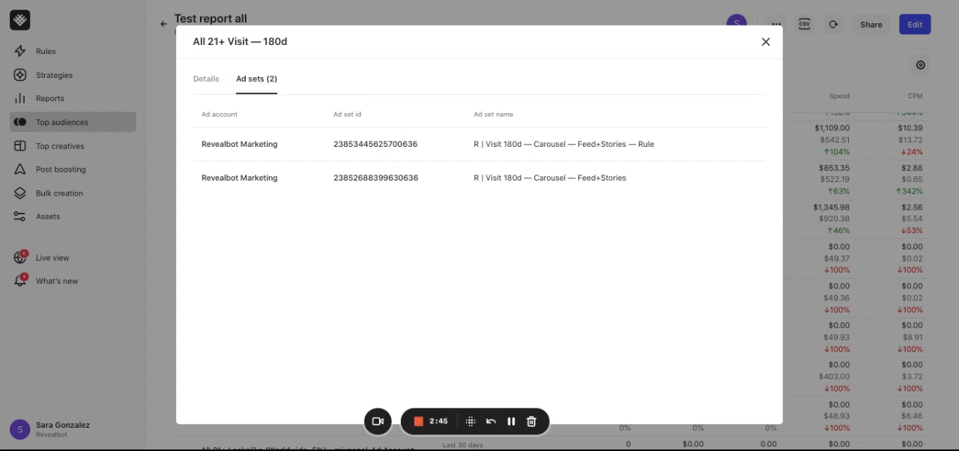
mouse_move(375, 144)
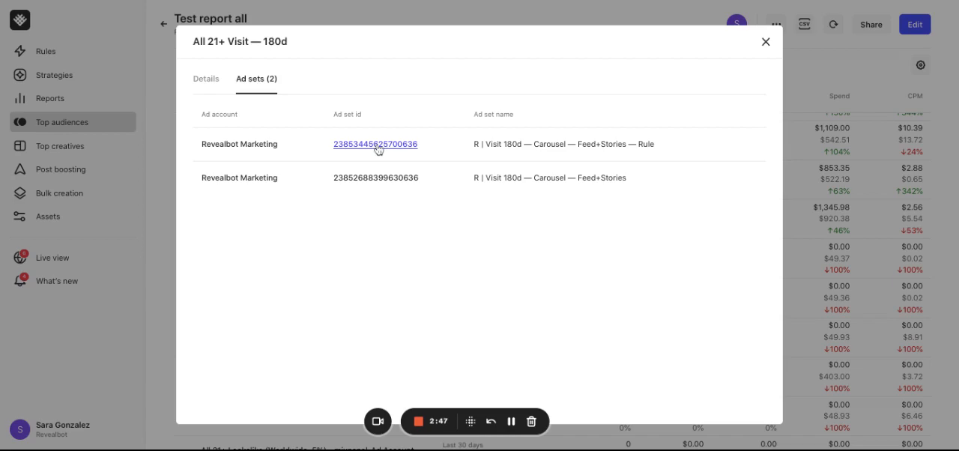
left_click(764, 42)
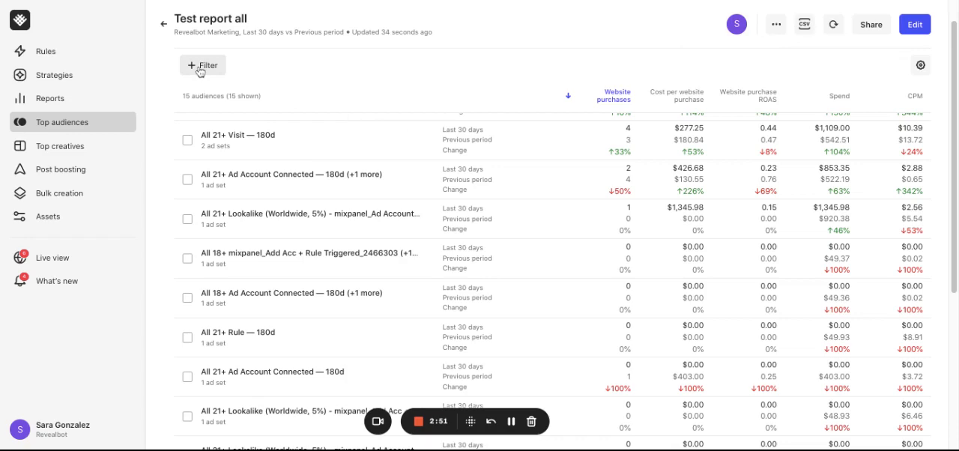
Add filters Spend > $0 and Website purchases > 0, leaving four audiences.
left_click(203, 66)
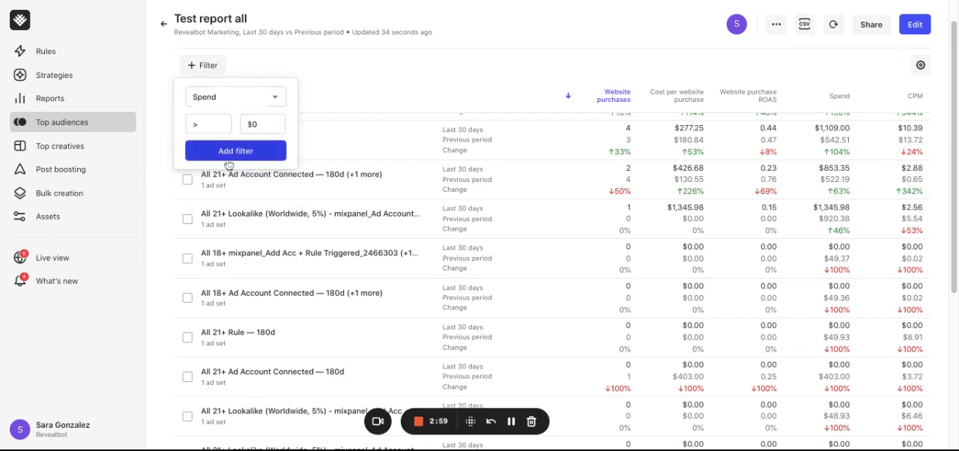
left_click(235, 150)
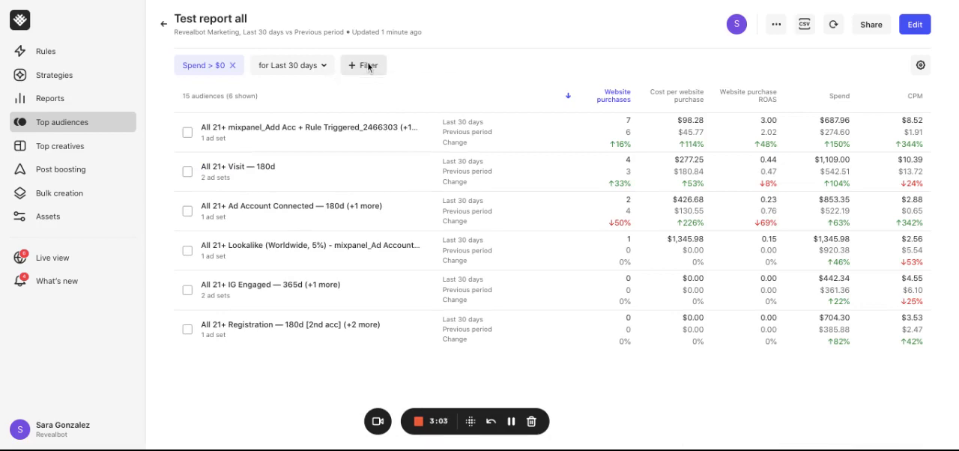
left_click(363, 66)
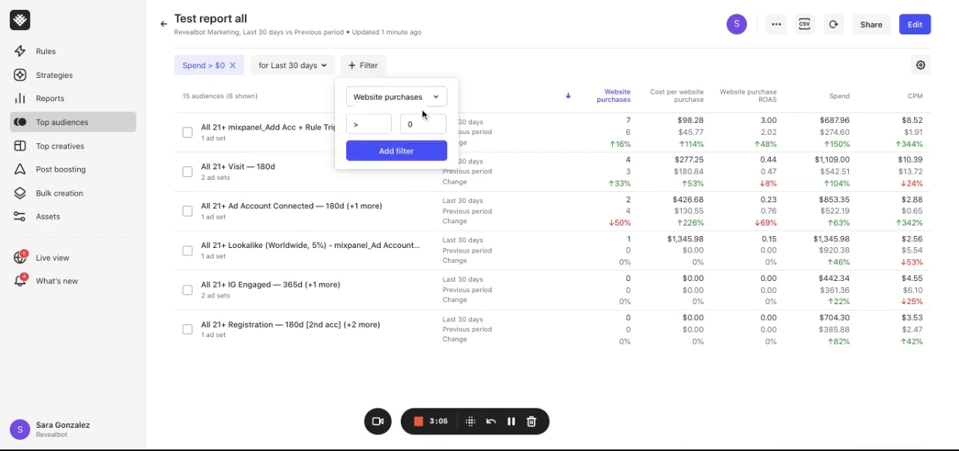
left_click(395, 150)
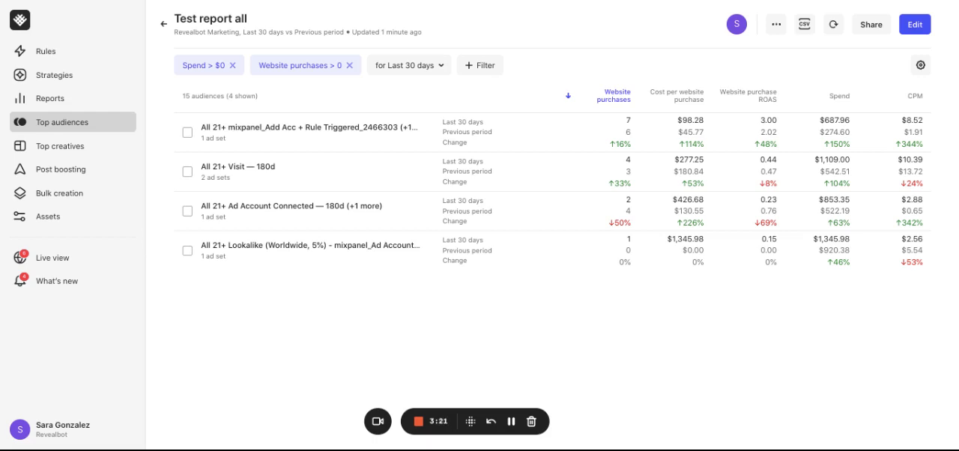
Compare All 21+ mixpanel_Add Acc and All 21+ Visit — 180d audiences, then close the comparison.
left_click(187, 132)
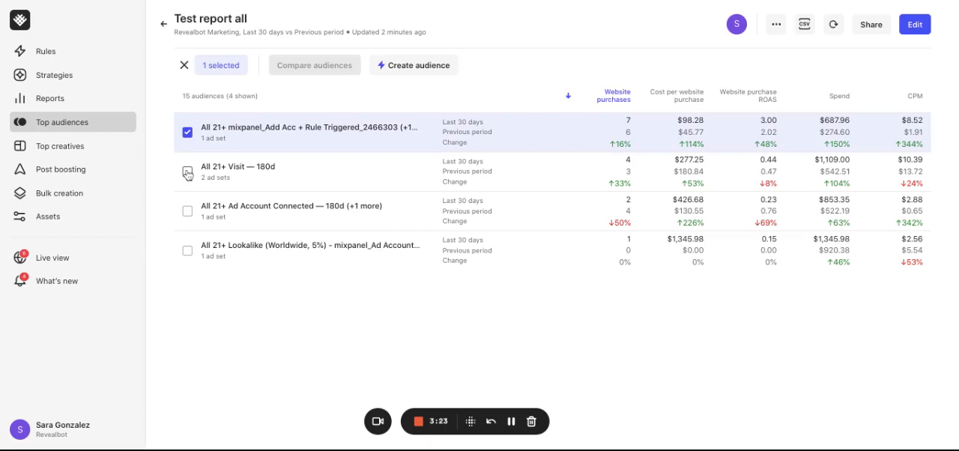
left_click(315, 64)
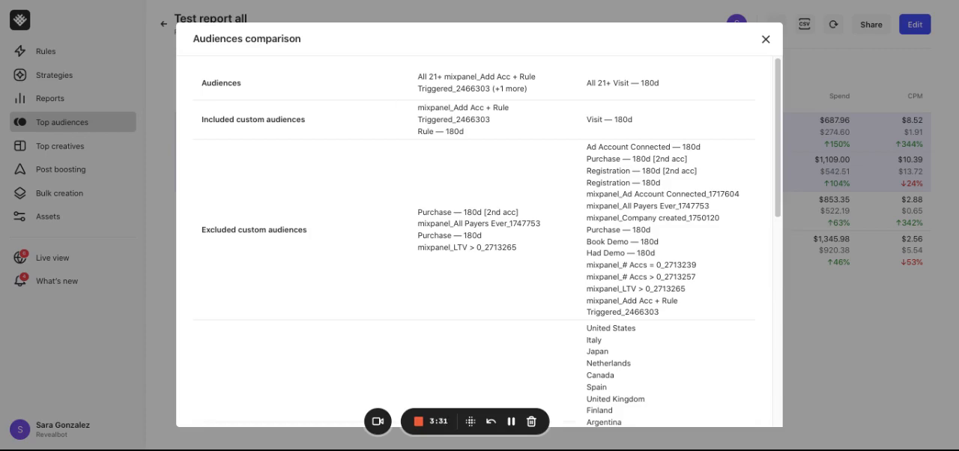
scroll("down", 3)
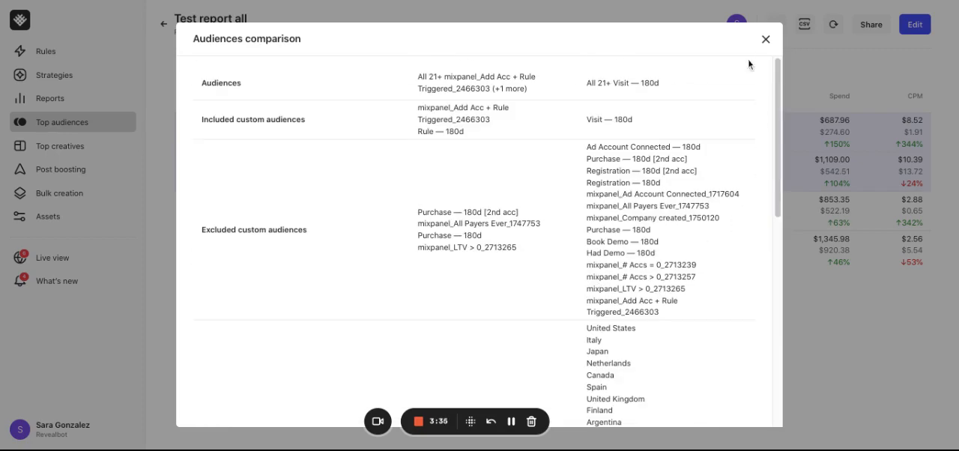
left_click(766, 39)
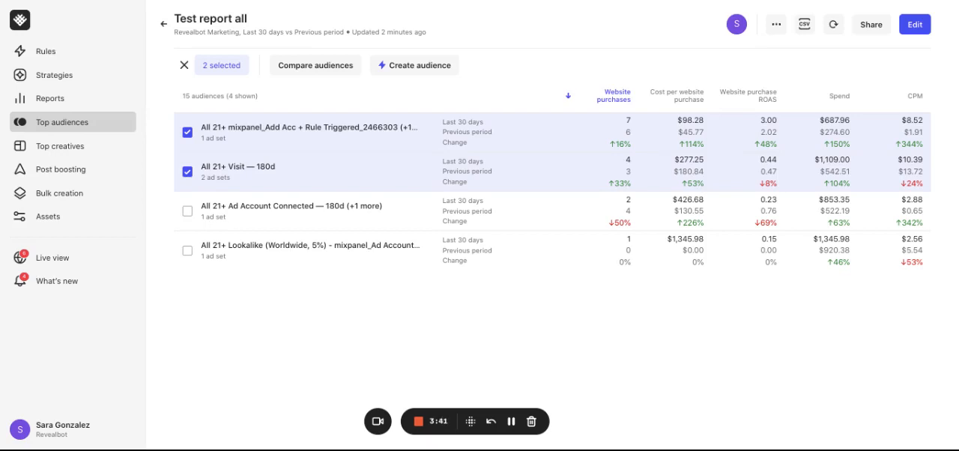
mouse_move(285, 126)
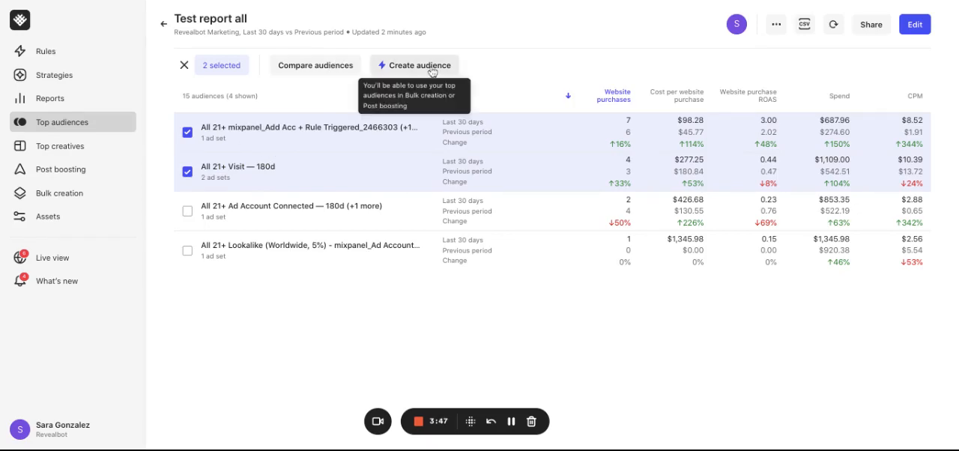
Create 2 audiences from the selected ones under the Revealbot Marketing ad account.
left_click(414, 66)
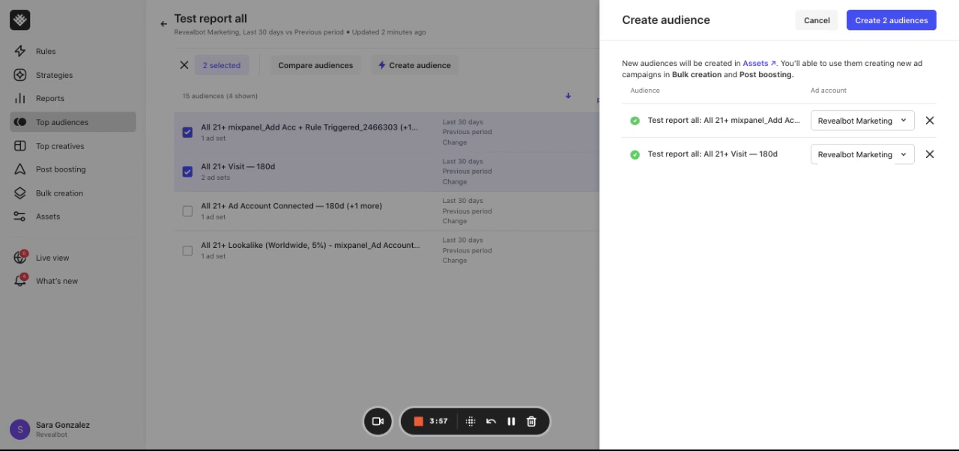
left_click(815, 20)
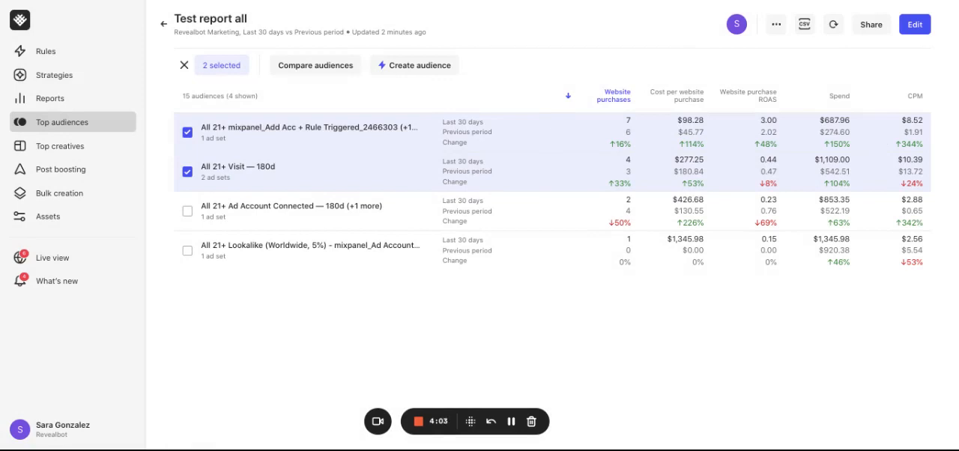
mouse_move(871, 24)
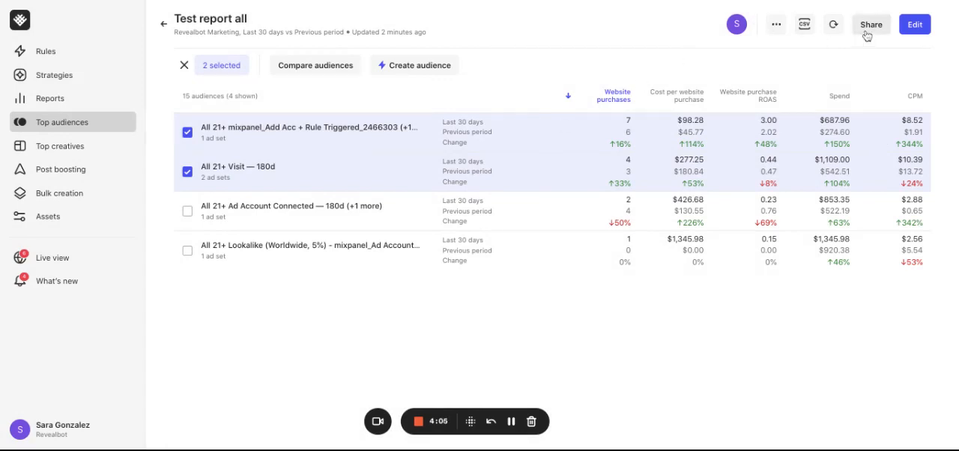
Review the Share report settings, then show the CSV download/link choices.
left_click(871, 24)
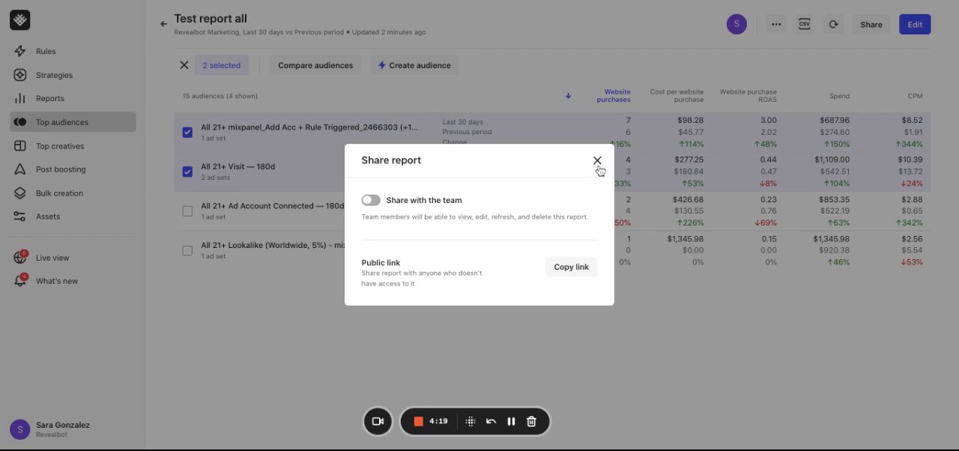
left_click(596, 161)
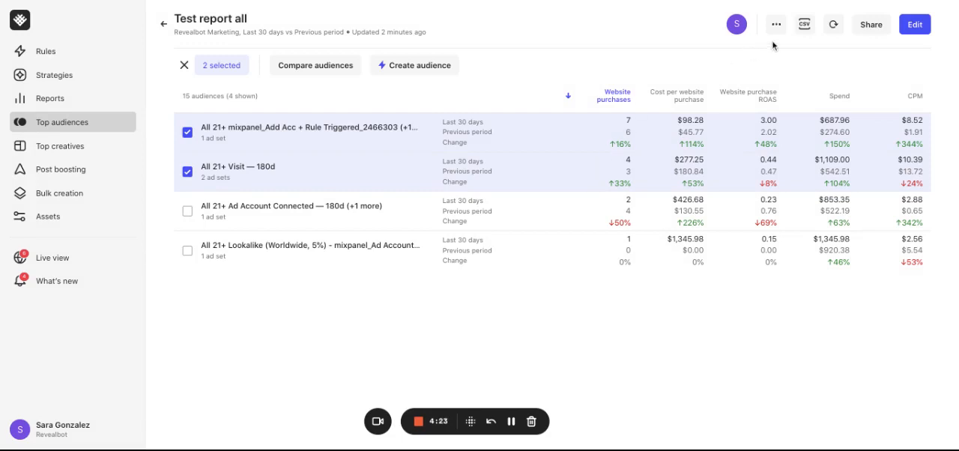
left_click(805, 24)
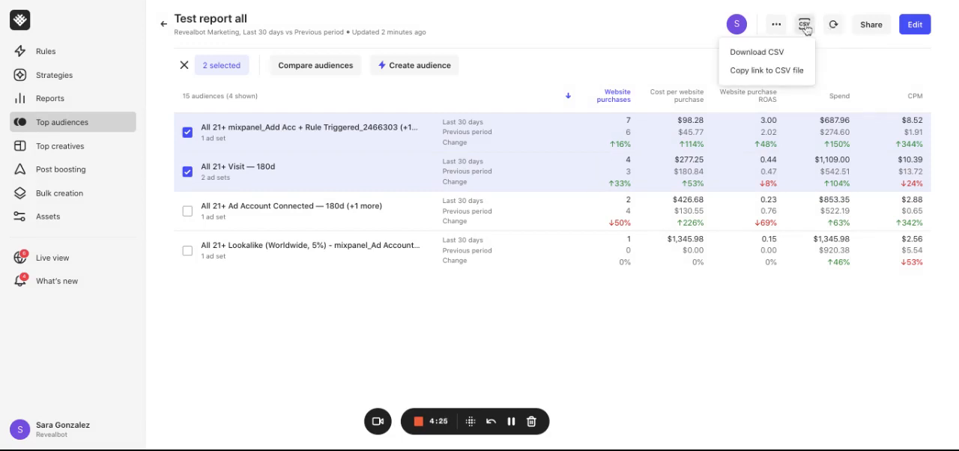